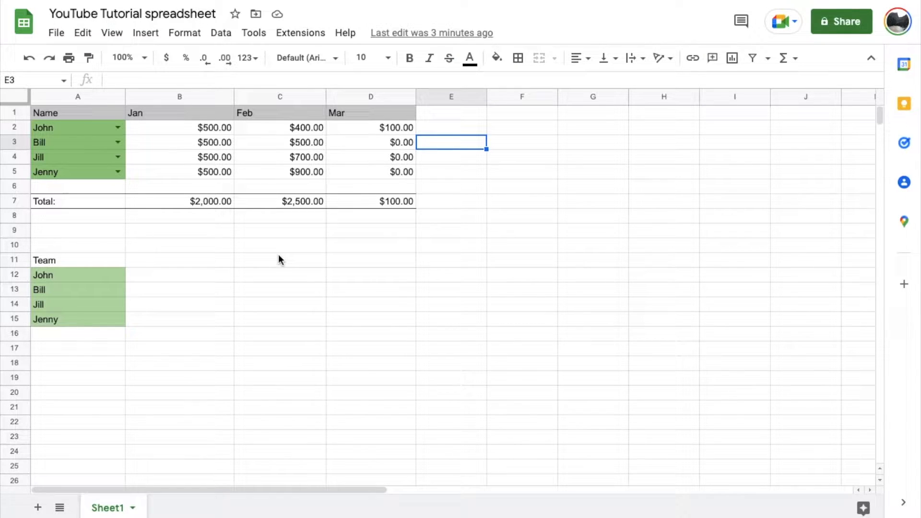
{"action": "mouse_move", "coordinate": [365, 157]}
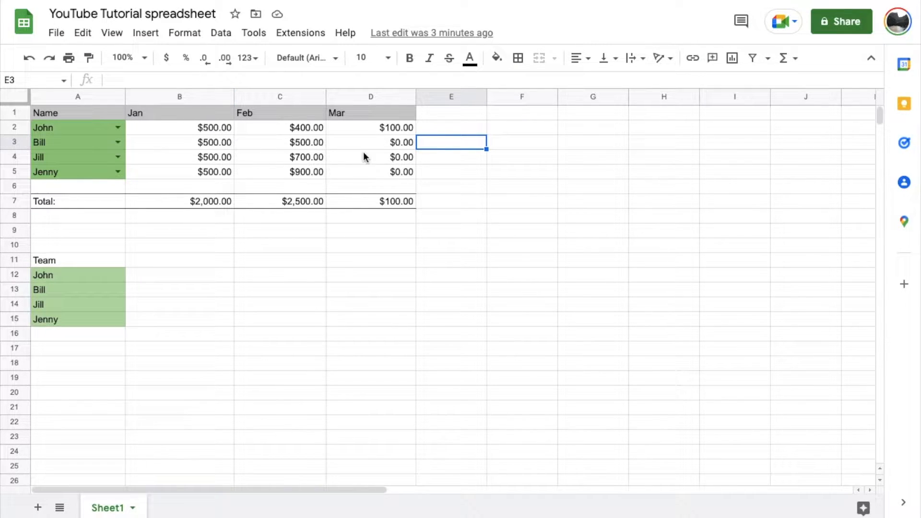
{"action": "mouse_move", "coordinate": [347, 203]}
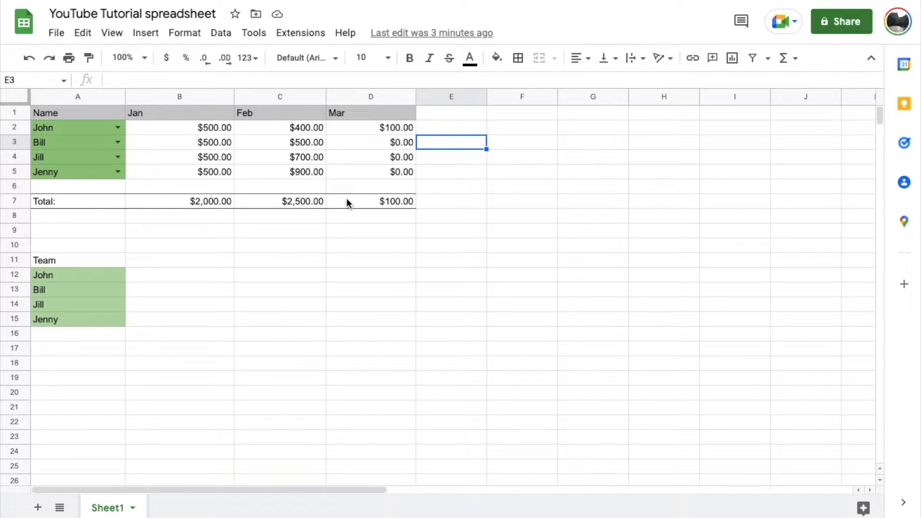
{"action": "mouse_move", "coordinate": [235, 174]}
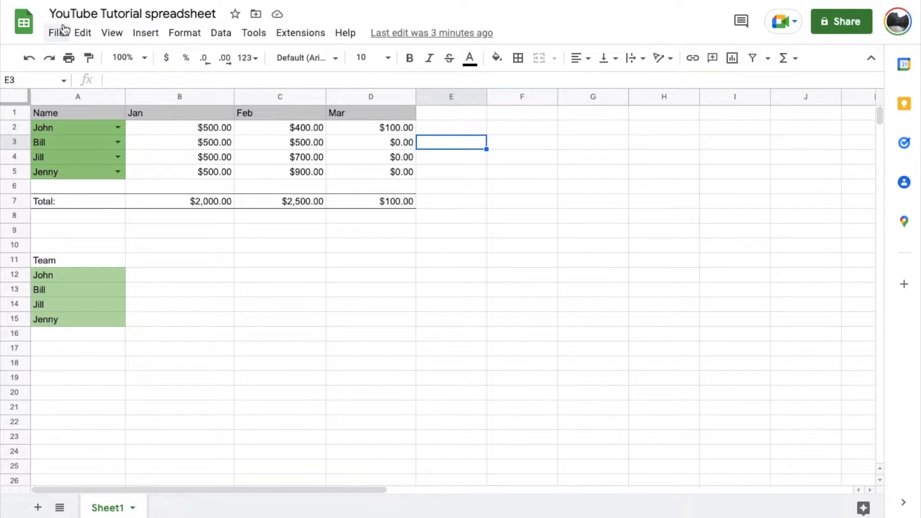
{"action": "mouse_move", "coordinate": [493, 388]}
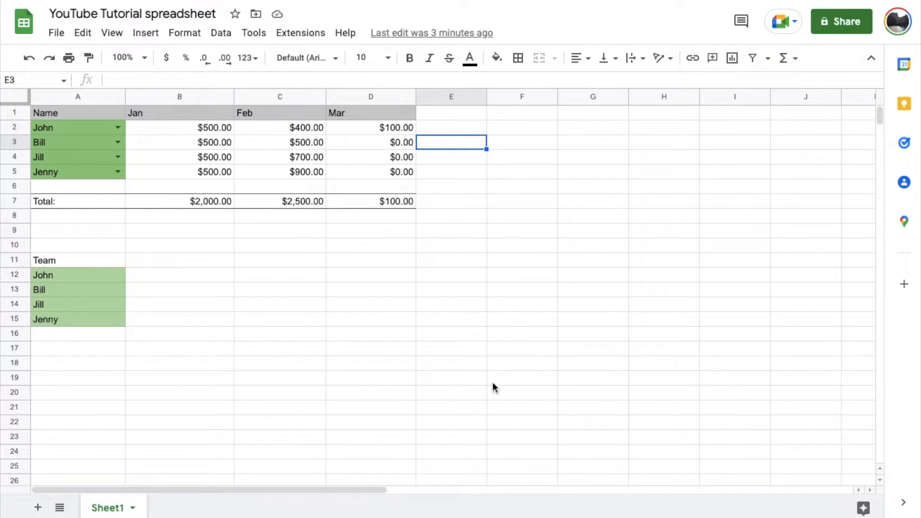
{"action": "mouse_move", "coordinate": [320, 335]}
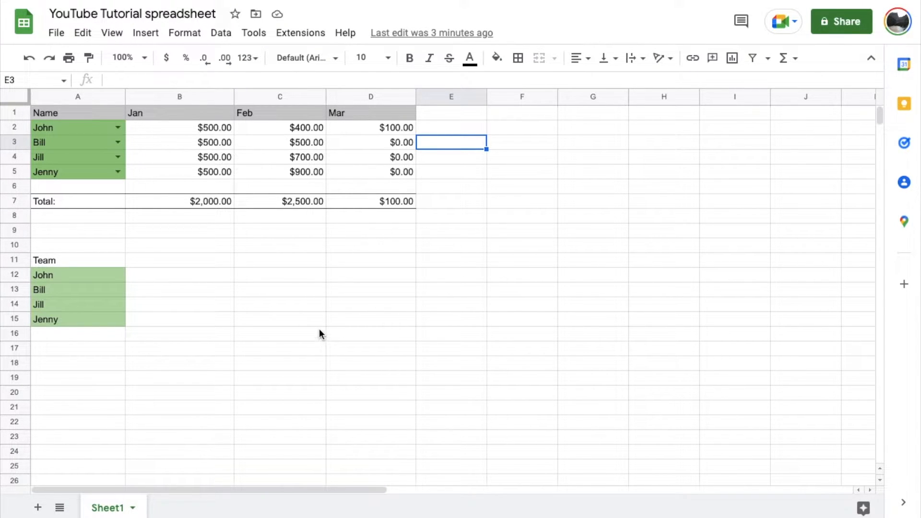
{"action": "mouse_move", "coordinate": [452, 164]}
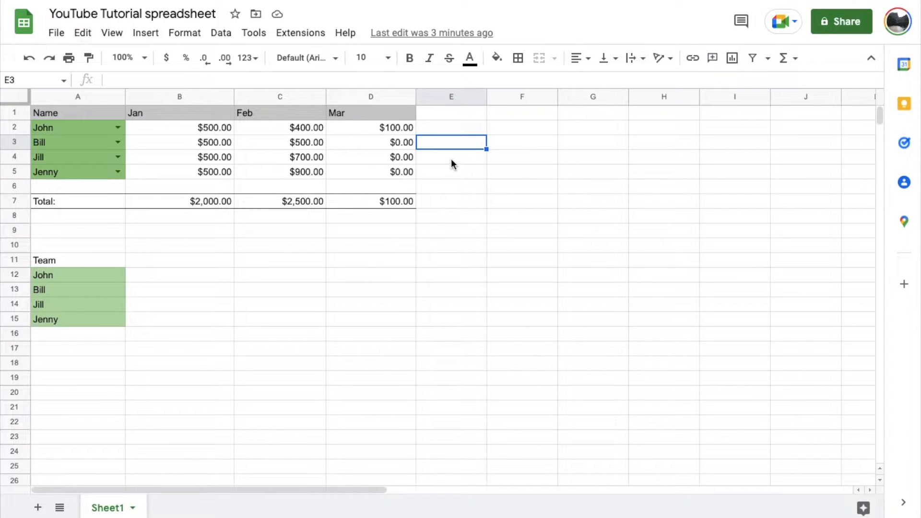
{"action": "mouse_move", "coordinate": [431, 166]}
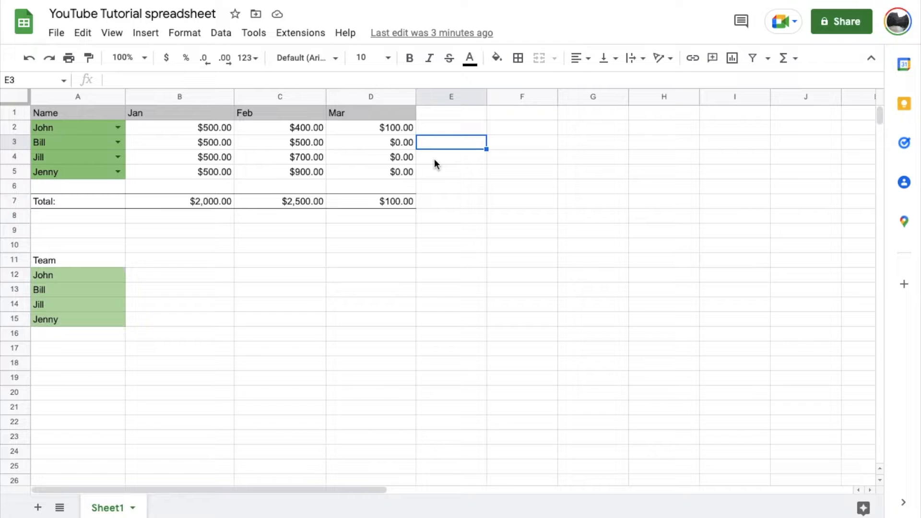
{"action": "mouse_move", "coordinate": [210, 209]}
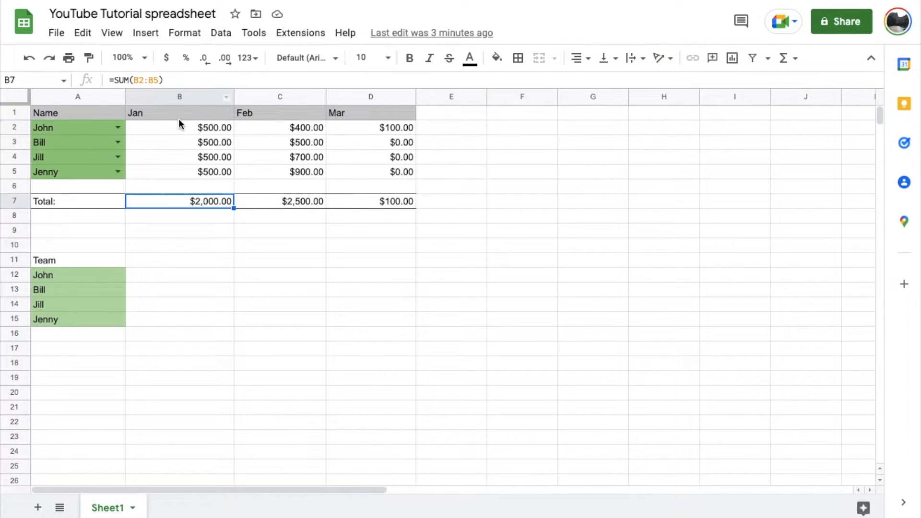
{"action": "mouse_move", "coordinate": [388, 208]}
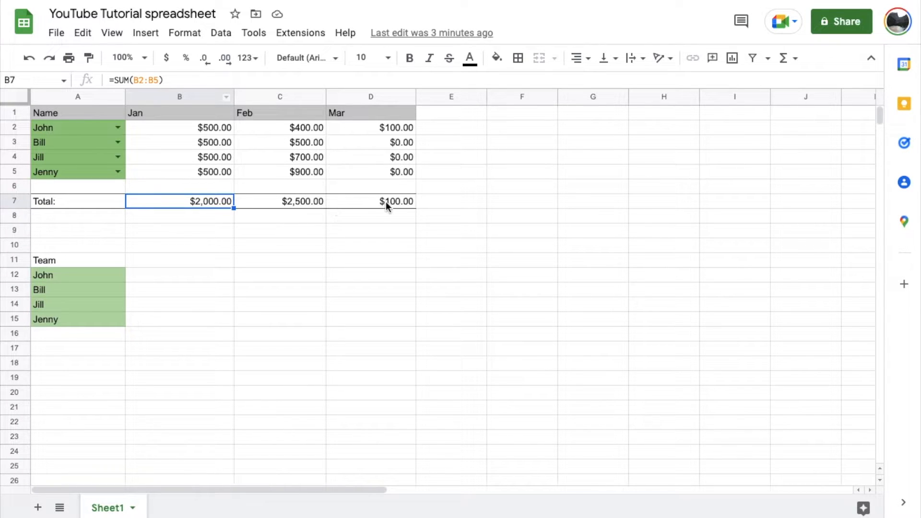
Step: Build the formula =B3+C5+D2 in E3 by picking Bill's Jan, Jenny's Feb and John's Mar values
{"action": "left_click", "coordinate": [451, 142]}
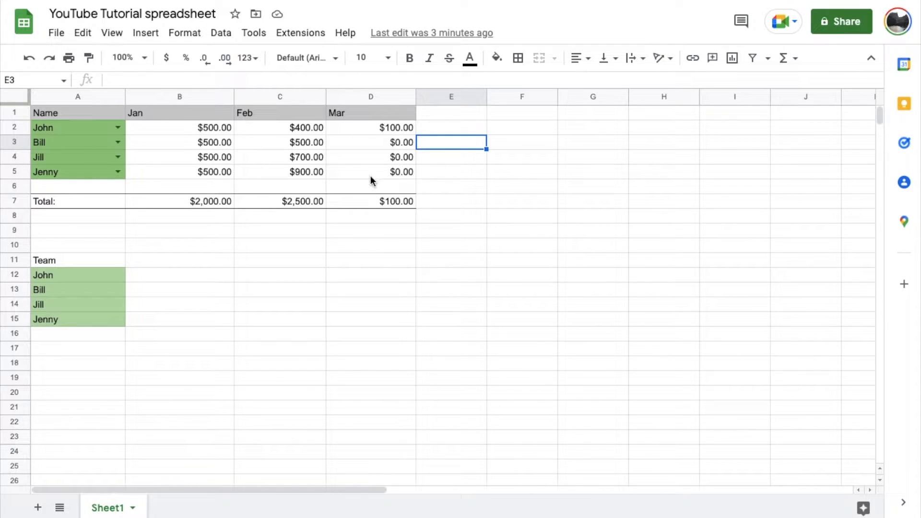
{"action": "mouse_move", "coordinate": [419, 172]}
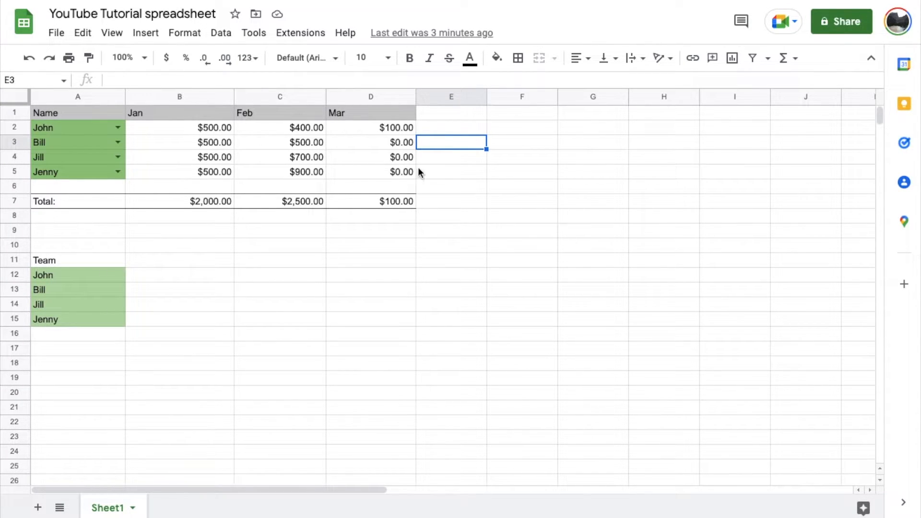
{"action": "mouse_move", "coordinate": [451, 148]}
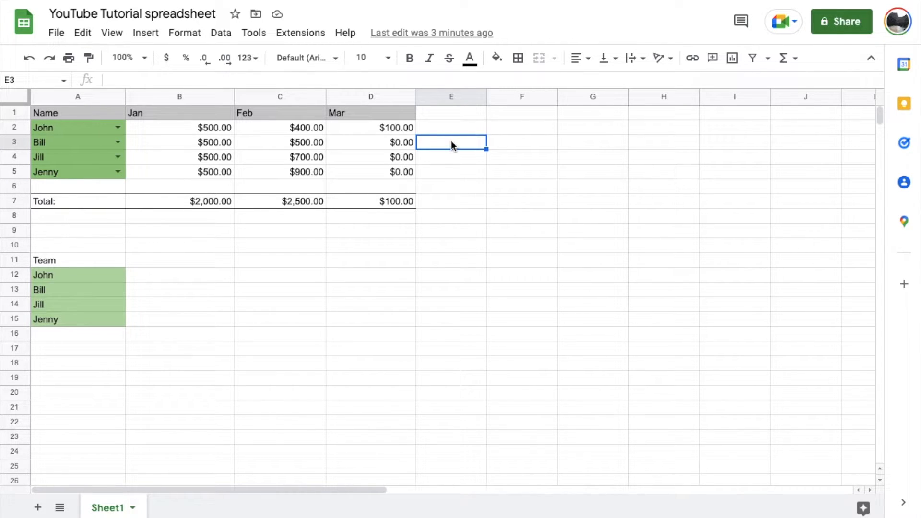
{"action": "type", "text": "="}
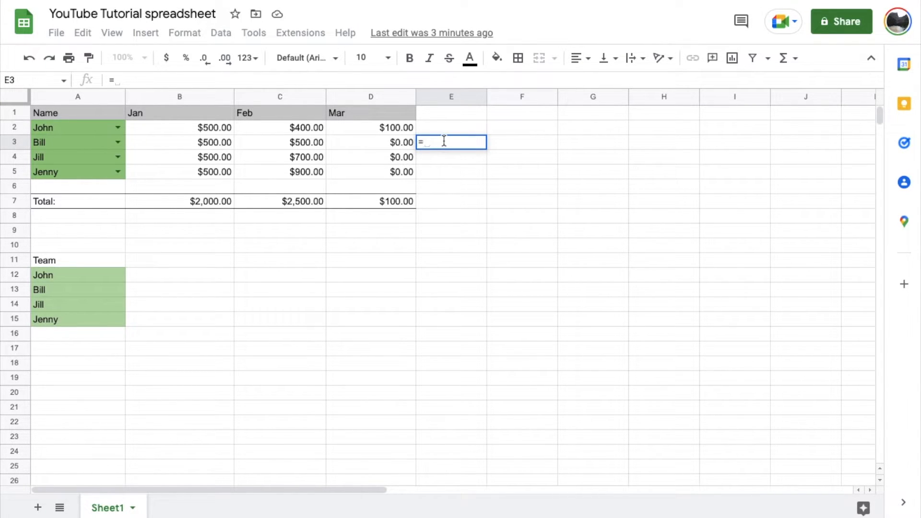
{"action": "mouse_move", "coordinate": [196, 148]}
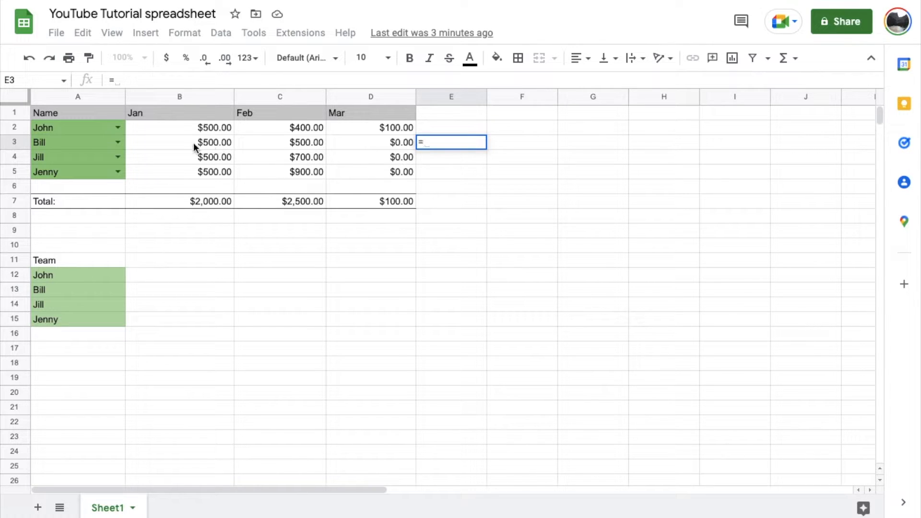
{"action": "left_click", "coordinate": [215, 142]}
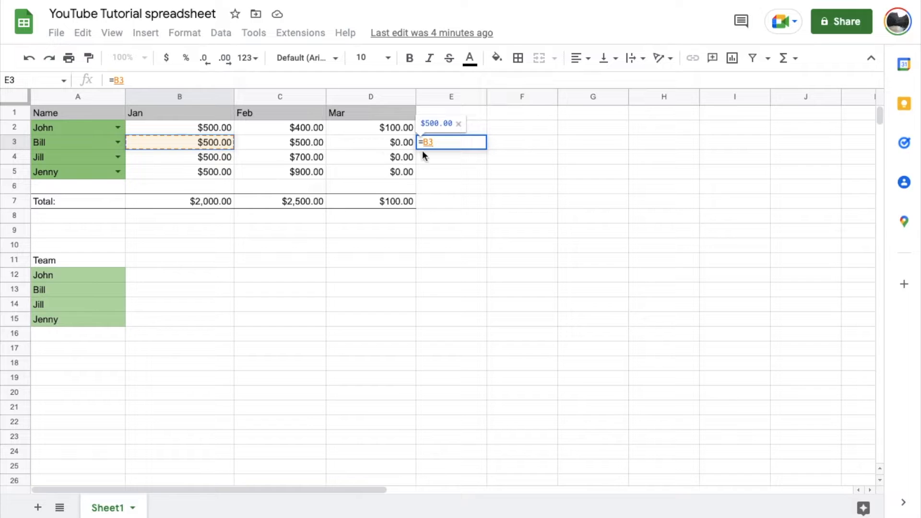
{"action": "type", "text": "+"}
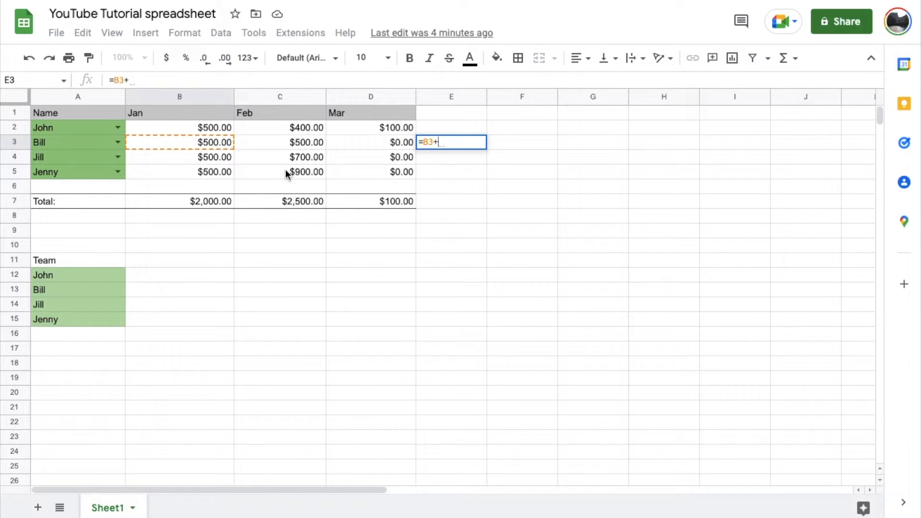
{"action": "left_click", "coordinate": [279, 171]}
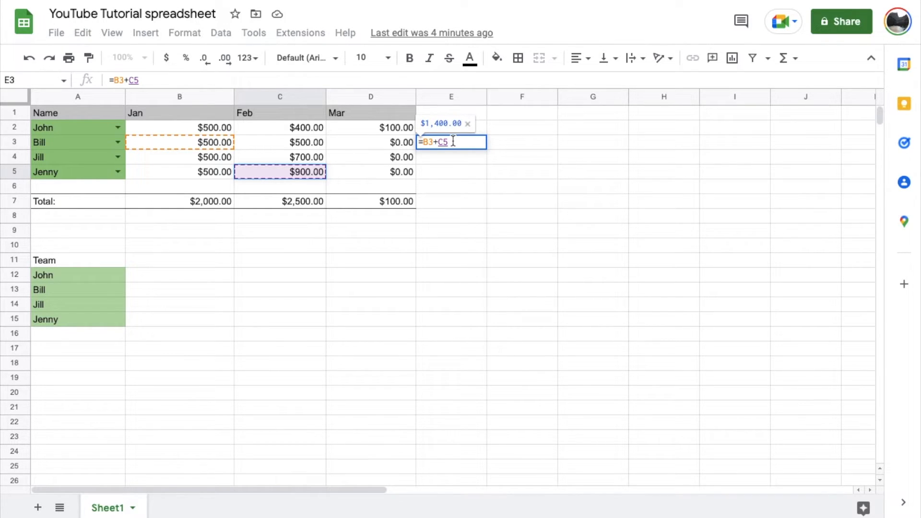
{"action": "type", "text": "+"}
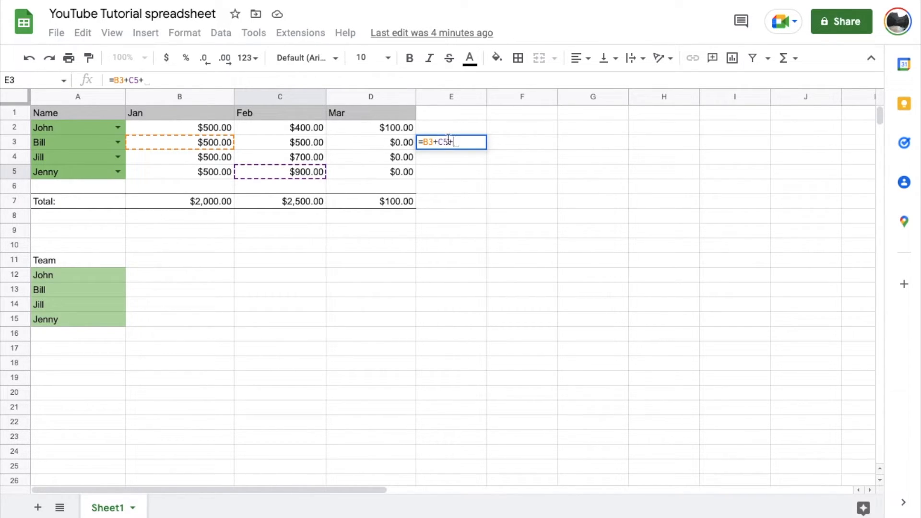
{"action": "left_click", "coordinate": [371, 128]}
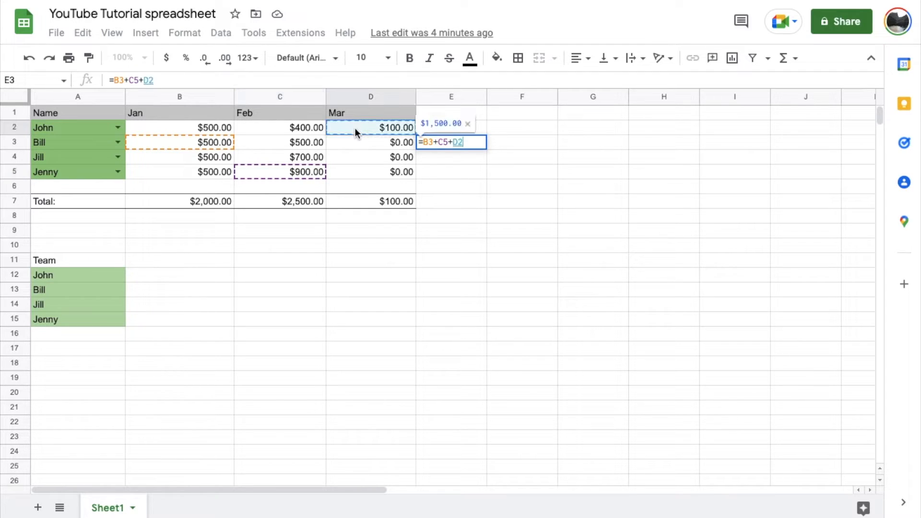
{"action": "mouse_move", "coordinate": [299, 154]}
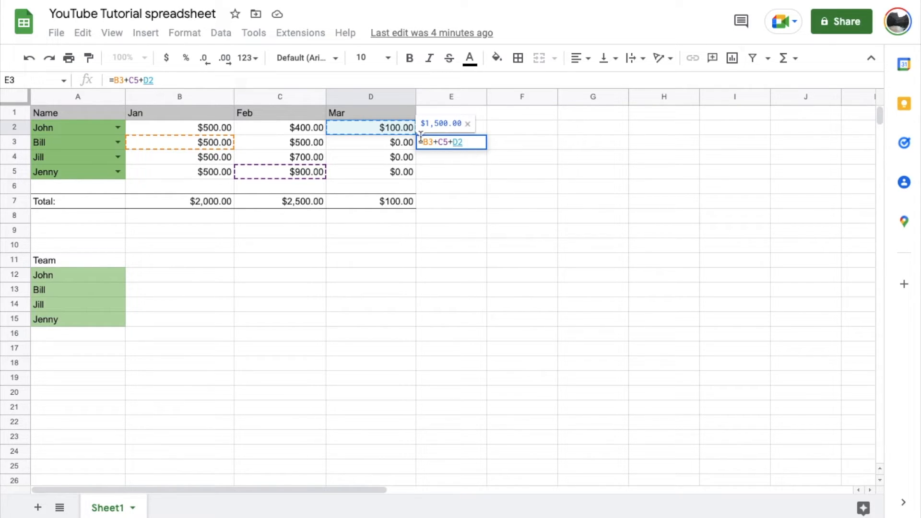
{"action": "mouse_move", "coordinate": [461, 164]}
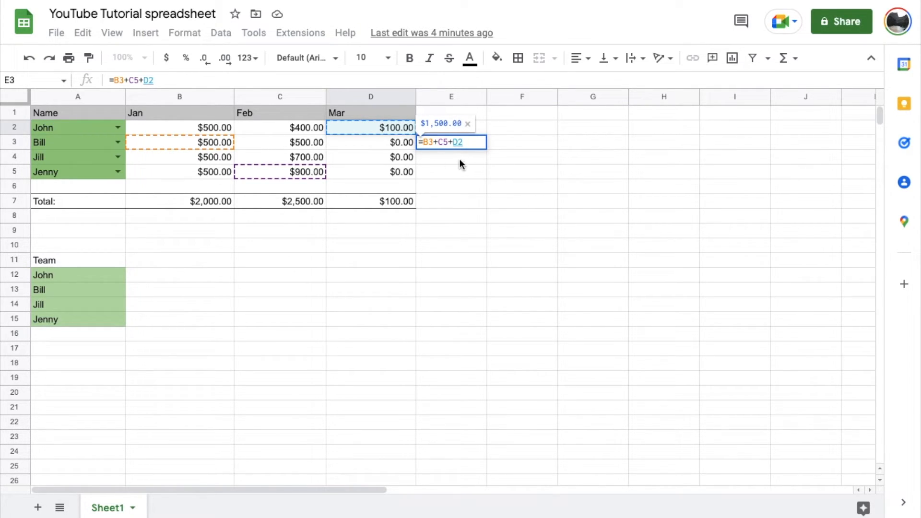
Step: Commit the formula so E3 shows $1,500.00 and reselect E3 to verify it
{"action": "key", "text": "Return"}
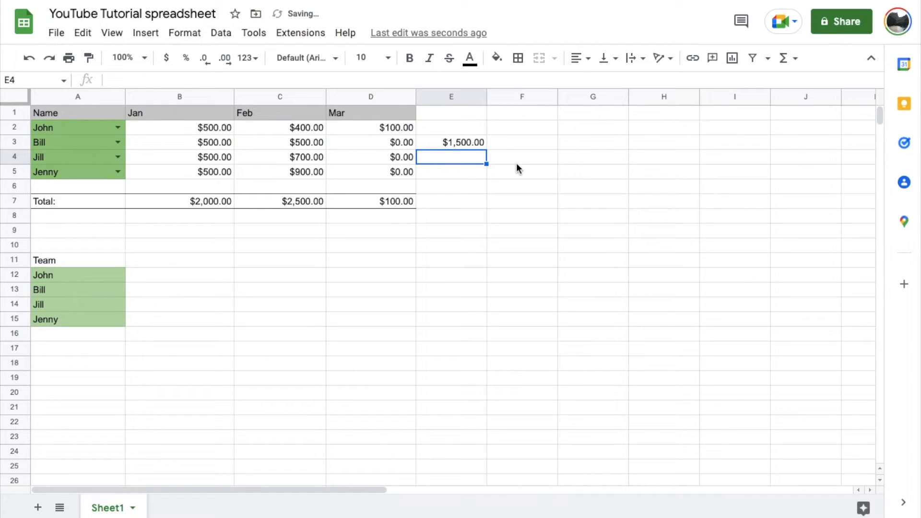
{"action": "mouse_move", "coordinate": [427, 149]}
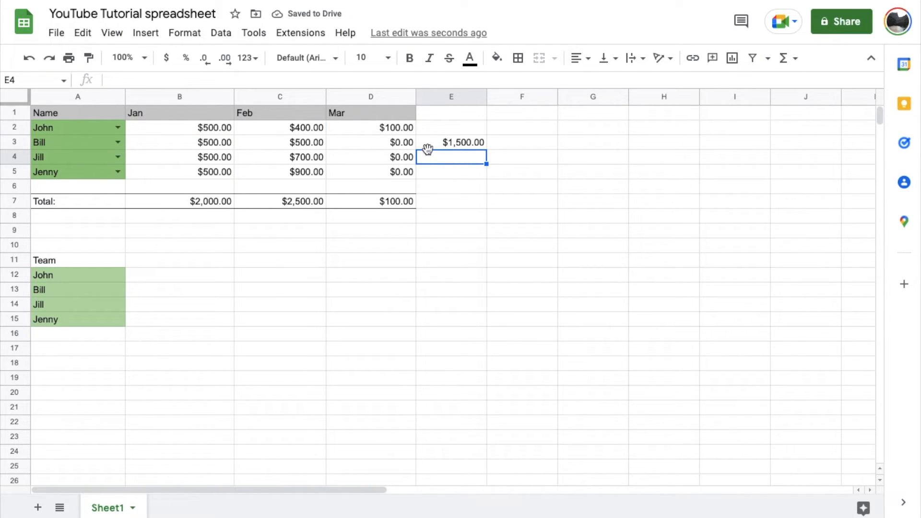
{"action": "left_click", "coordinate": [451, 142]}
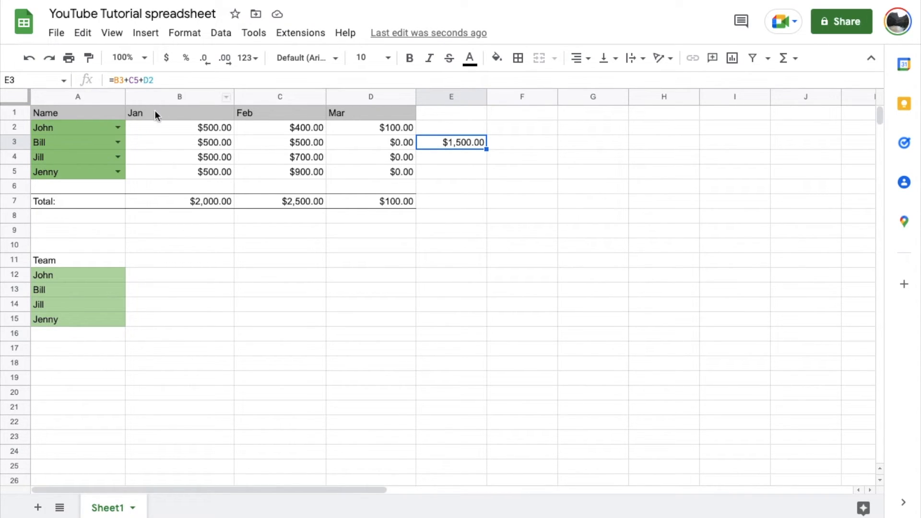
{"action": "mouse_move", "coordinate": [492, 228]}
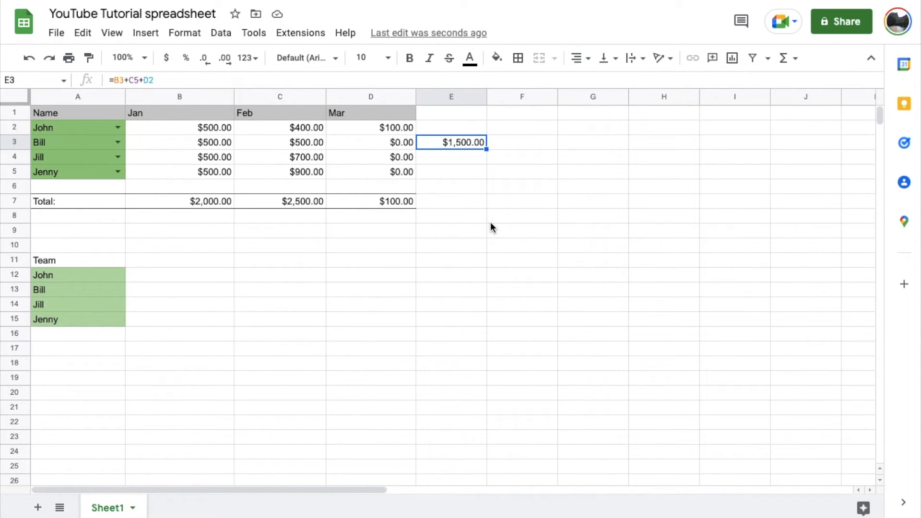